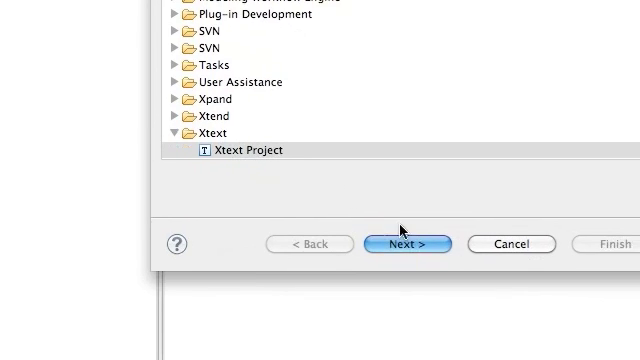
Start the Xtext Project wizard and name the project com.agilej.demo.demolanguage
click(408, 244)
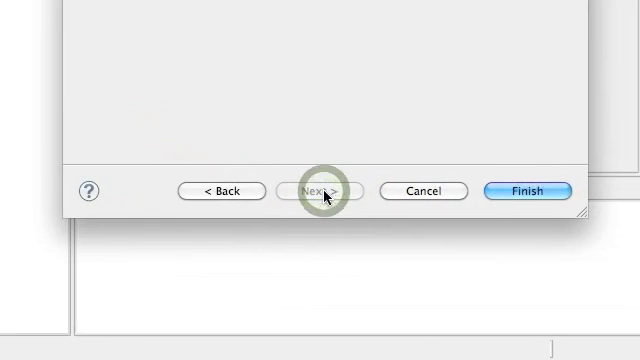
click(320, 192)
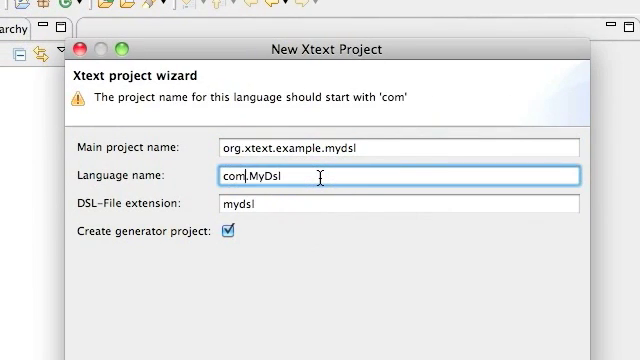
text(agilej.d.)
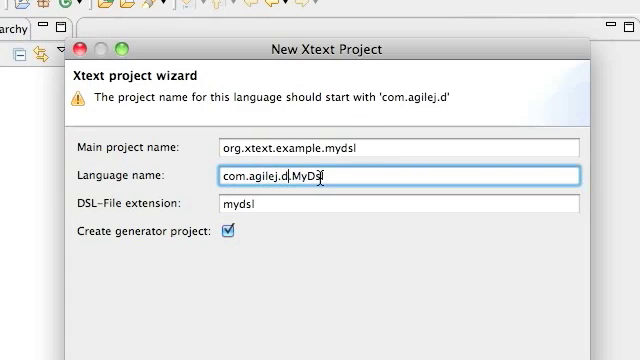
text(emo)
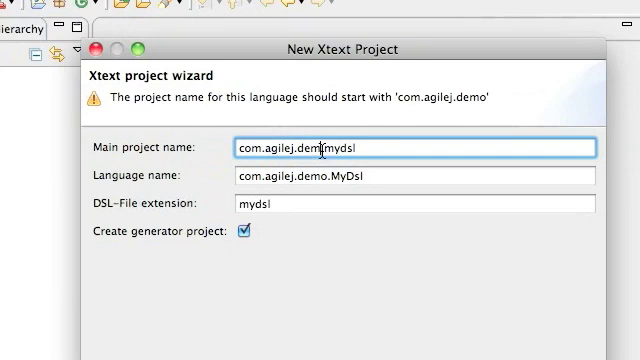
text(.)
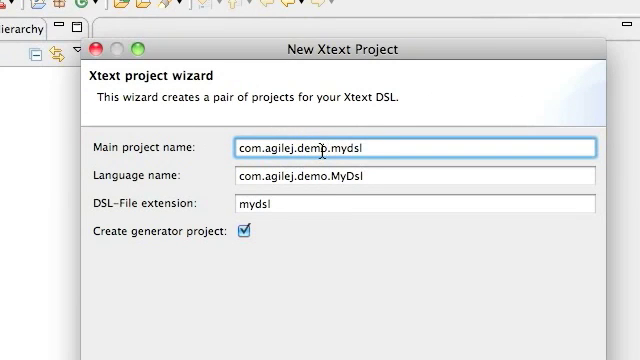
key(BackSpace)
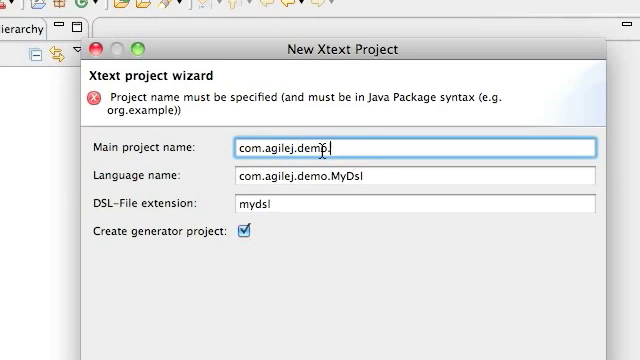
text(demolanguage)
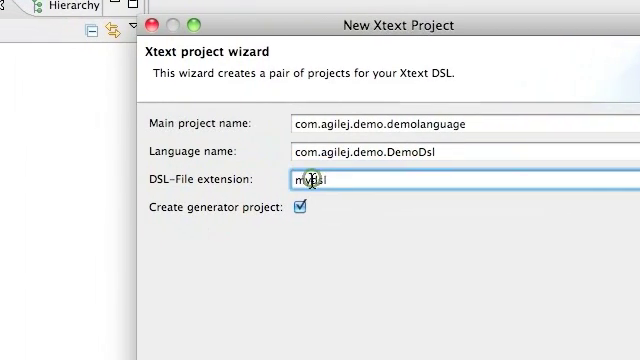
Set language com.agilej.demo.DemoDsl with extension ddsl, no generator project, and finish
text(dsl)
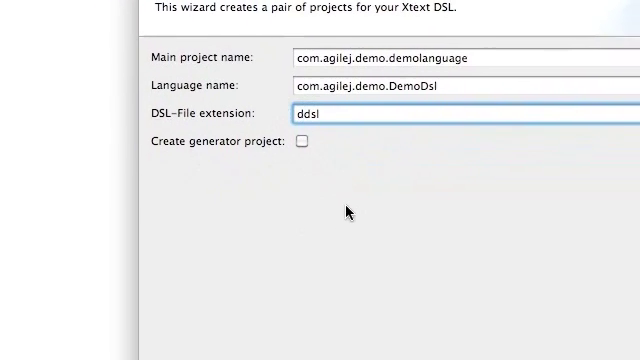
click(344, 194)
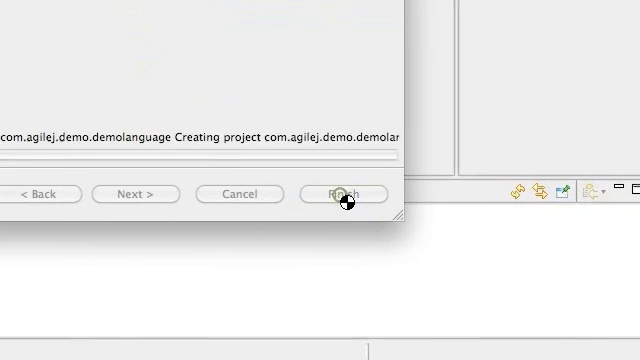
Let the wizard finish so the demolanguage projects appear with DemoDsl.xtext open
click(340, 194)
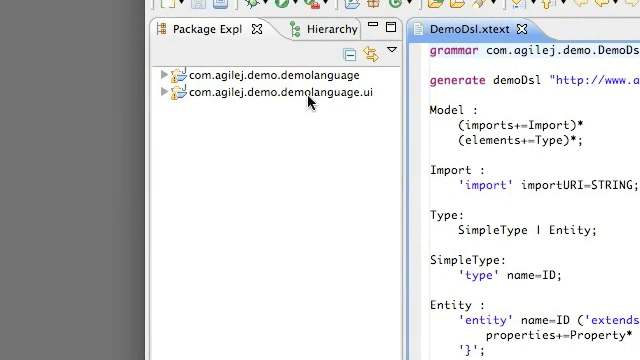
mouse_move(308, 100)
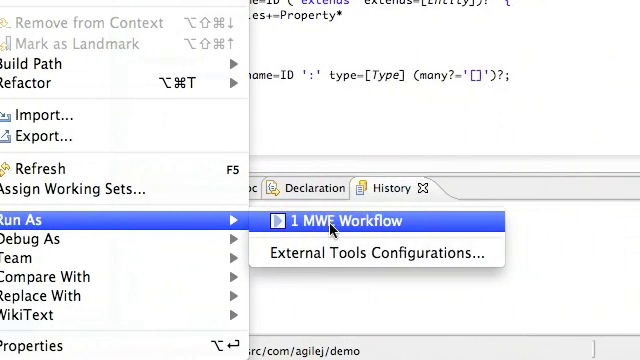
Run the language workflow as MWE Workflow and check the generated src-gen folders
click(342, 220)
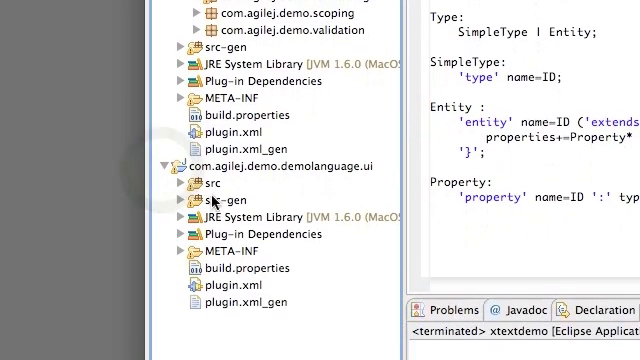
scroll(down, 3)
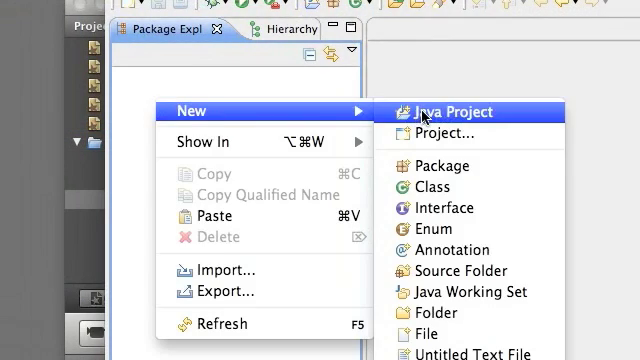
Create a new file named test.ddsl in the test project
click(448, 112)
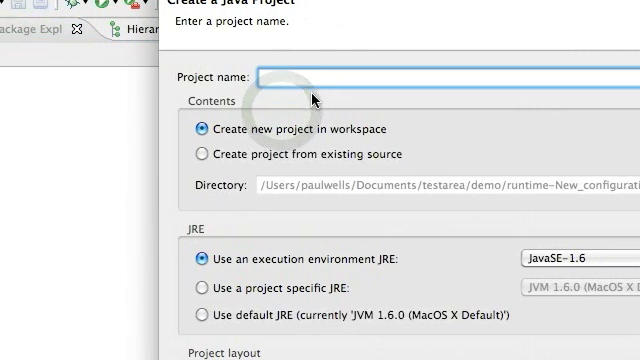
scroll(down, 3)
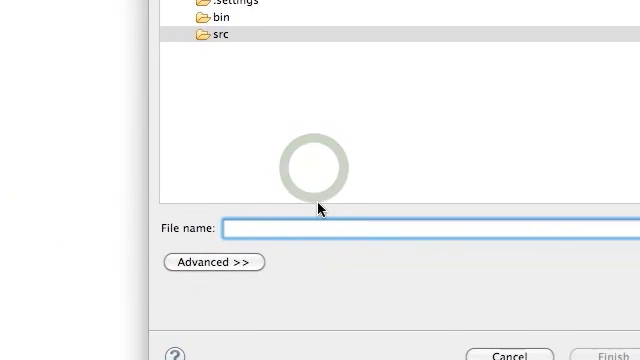
text(test)
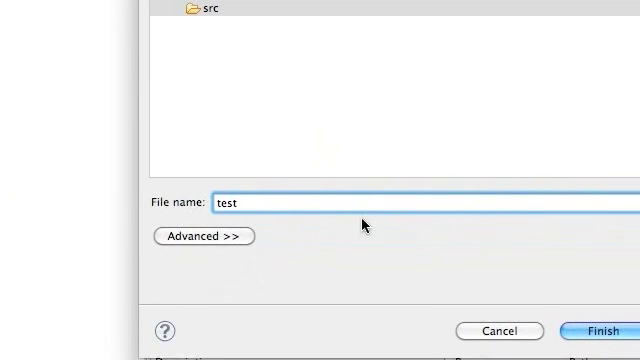
text(.)
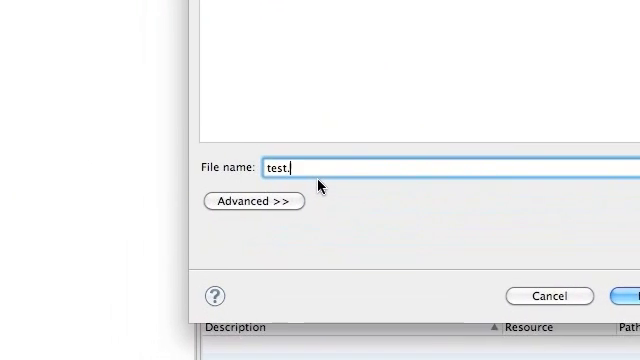
text(ddsl)
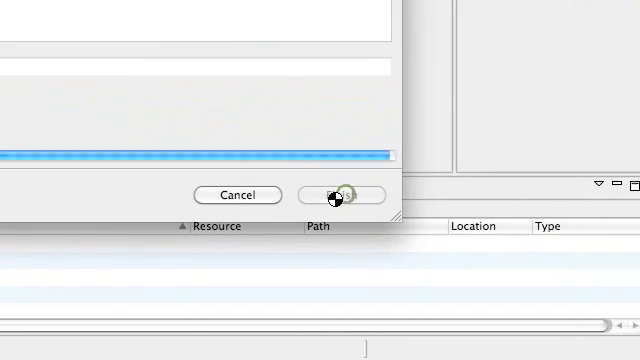
click(336, 196)
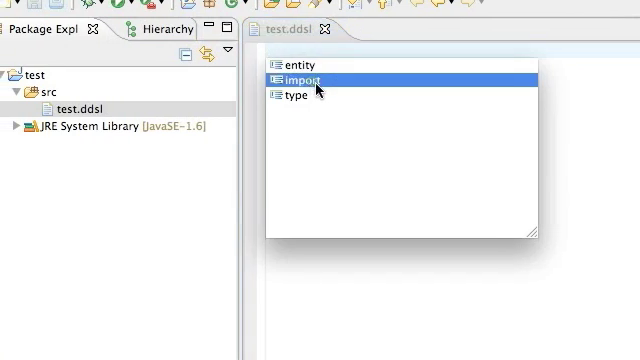
Insert import "test.ddsl" via content assist
double_click(298, 78)
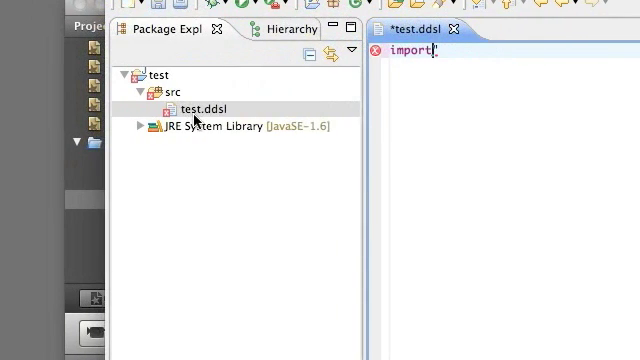
text("")
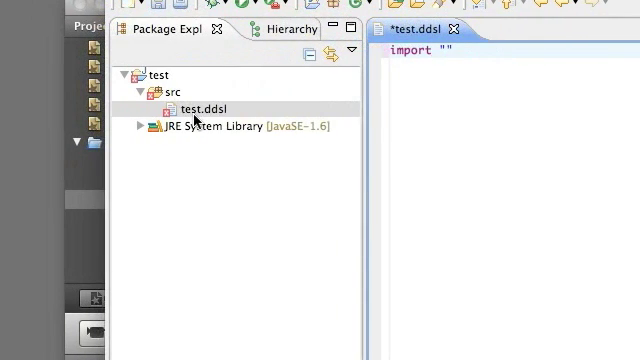
text(test.ddsl)
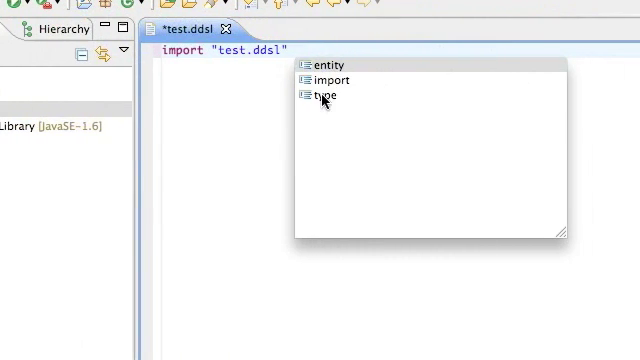
Add type Fred, save test.ddsl, and show the Problems view
click(324, 96)
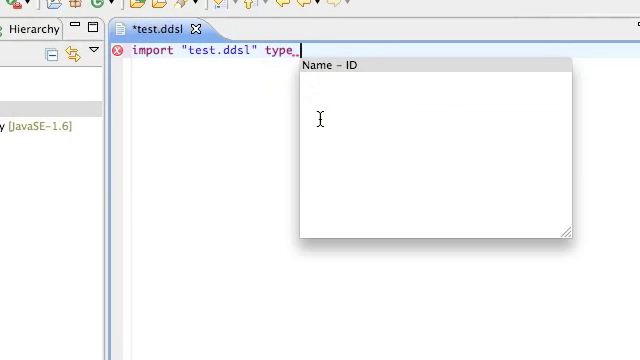
click(340, 64)
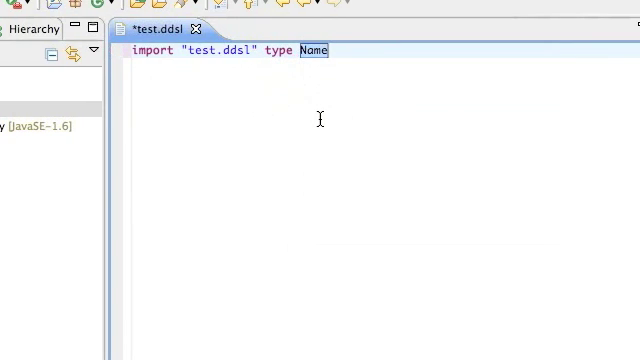
text(Fred)
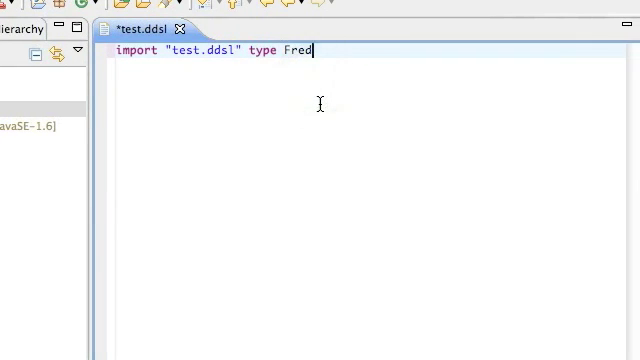
key(ctrl+s)
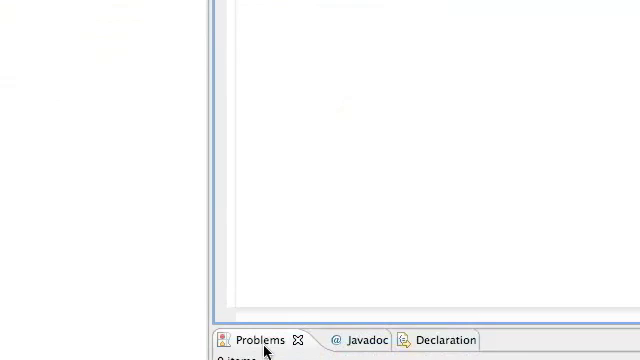
click(256, 340)
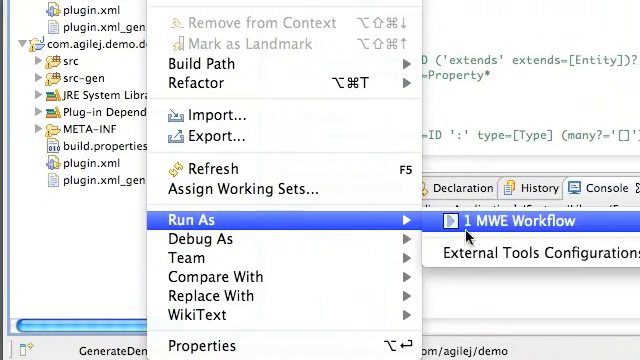
Launch the language's MWE generator workflow, saving open resources first
click(508, 220)
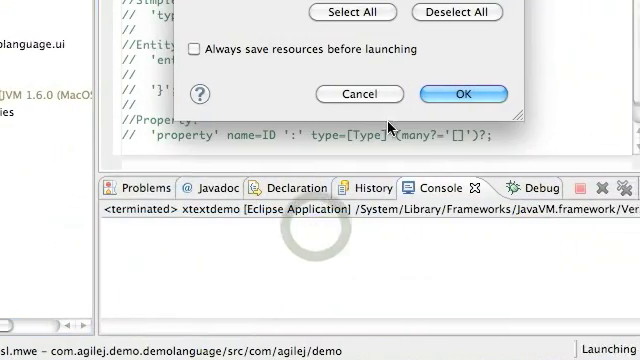
click(460, 94)
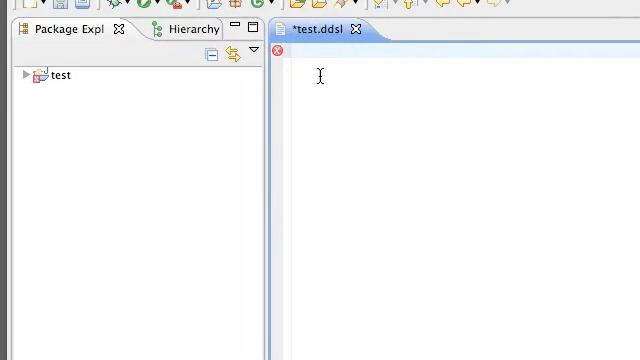
Enter hello-world into test.ddsl in the runtime workbench
text(h)
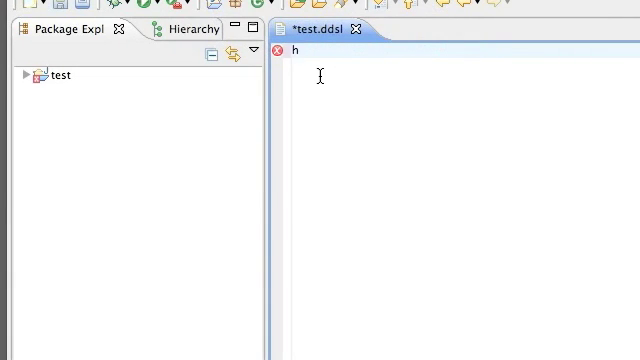
text(eloo)
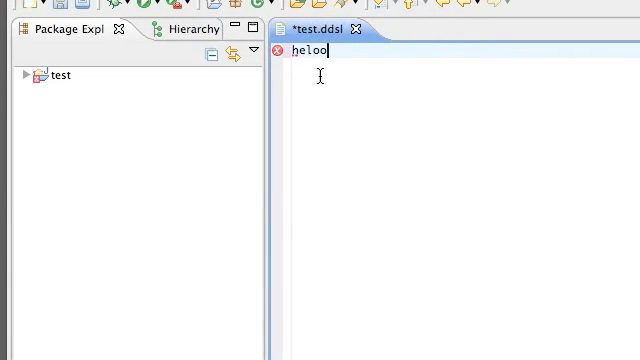
text(hello)
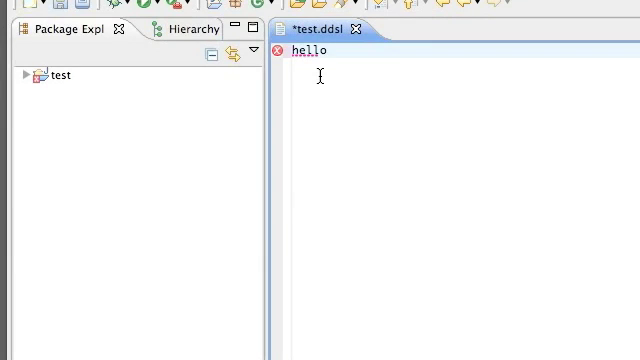
text(-world)
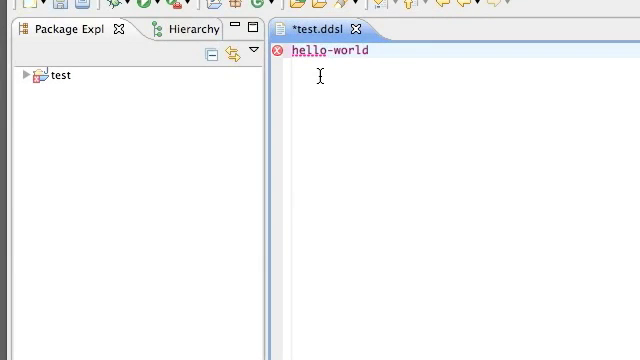